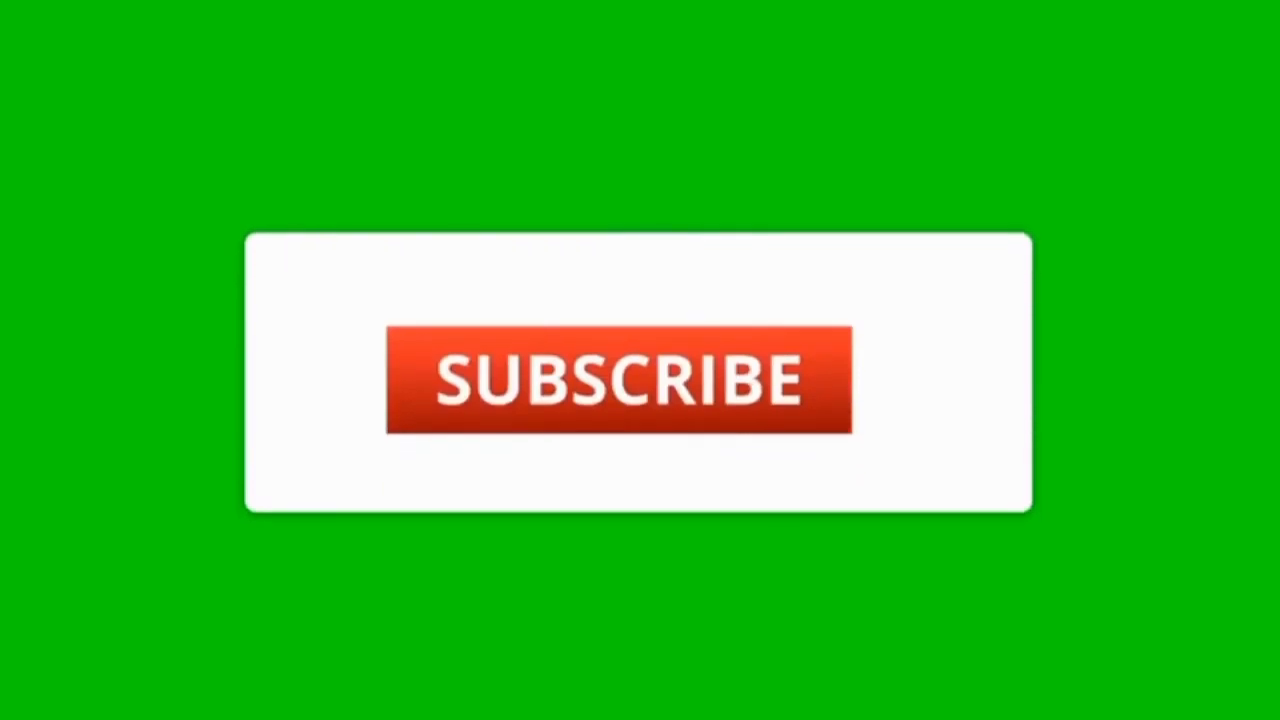
Step: Press the red SUBSCRIBE button, then activate the notification bell beside it
left_click(620, 380)
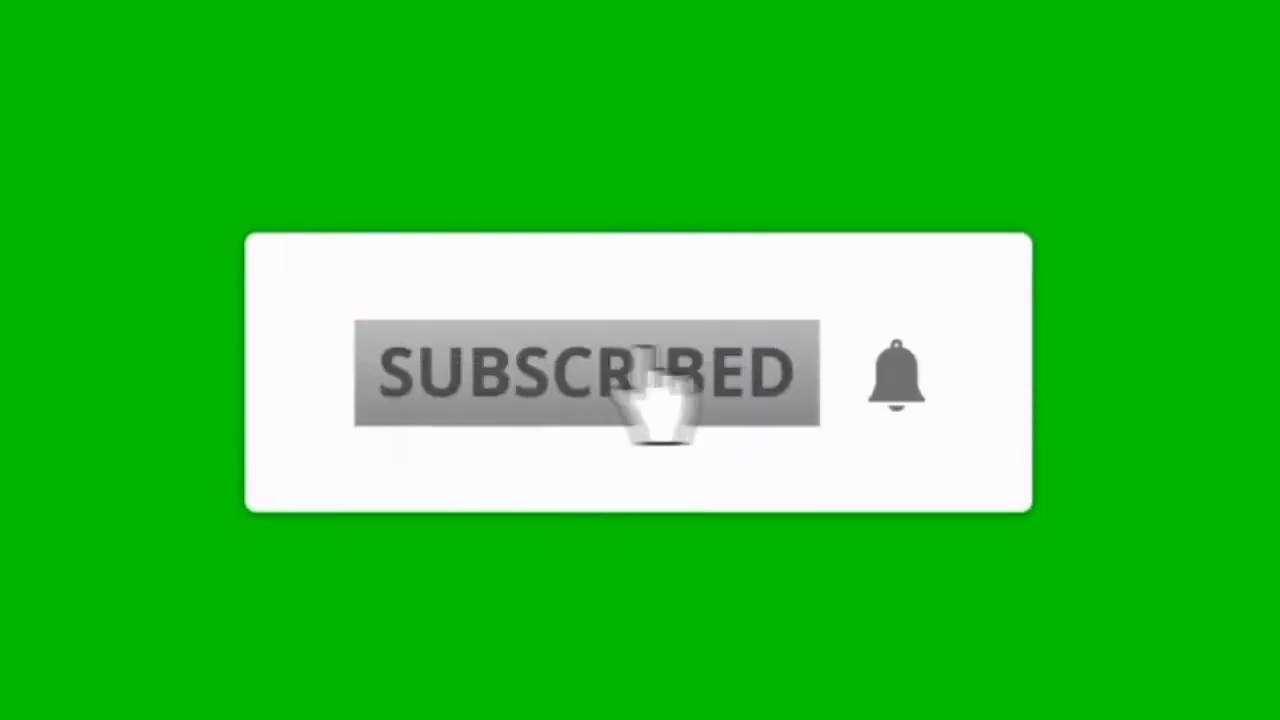
left_click(895, 375)
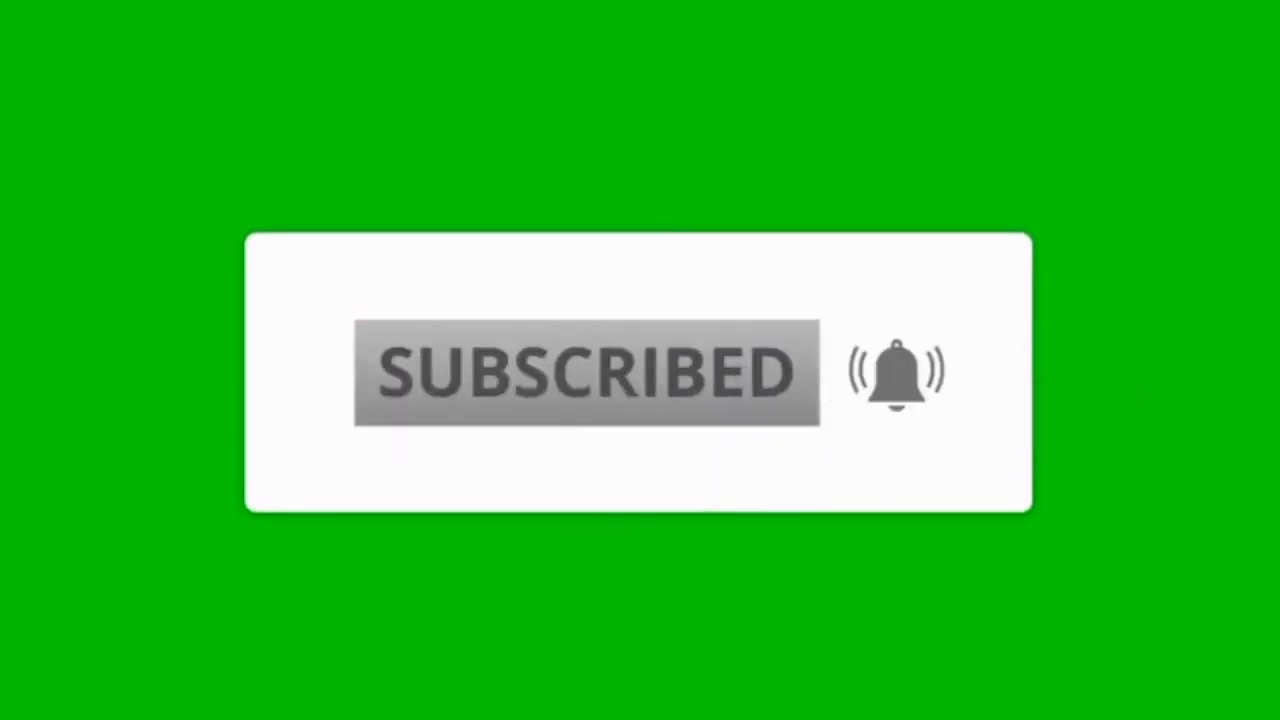